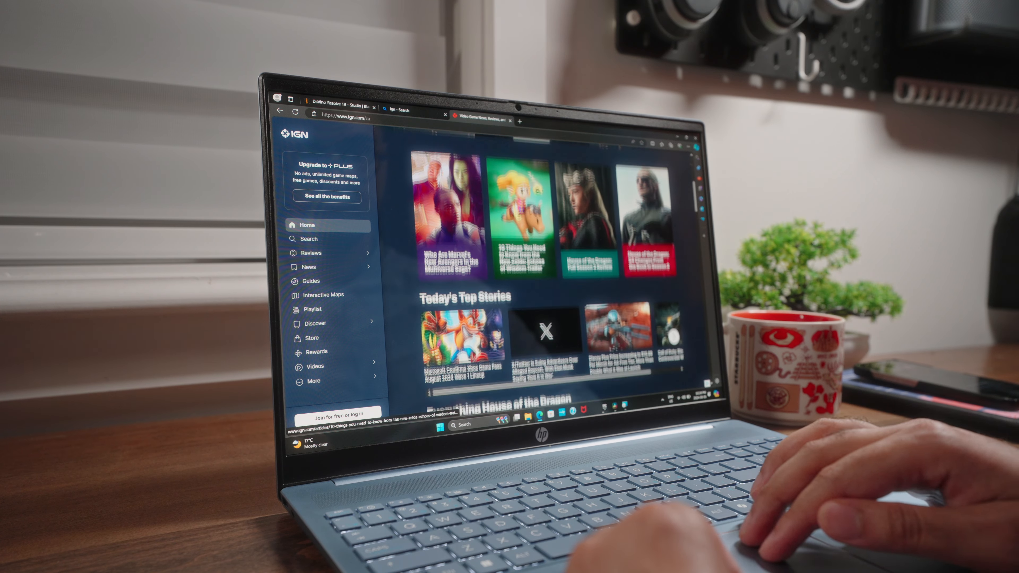
Step: Scroll the IGN homepage down past Top Stories into the latest articles feed
{"action": "scroll", "scroll_direction": "down", "scroll_amount": 3}
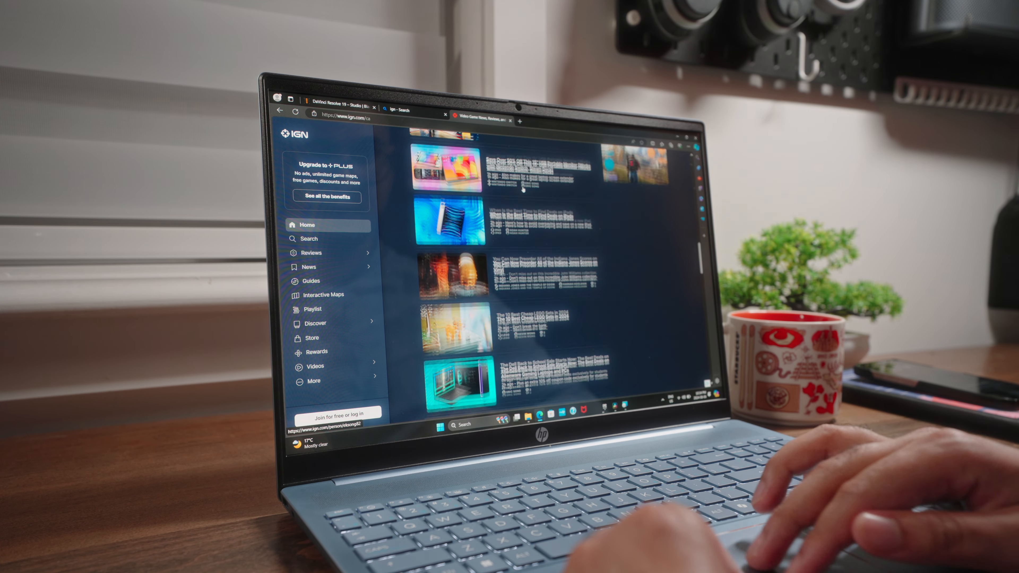
{"action": "scroll", "scroll_direction": "down", "scroll_amount": 3}
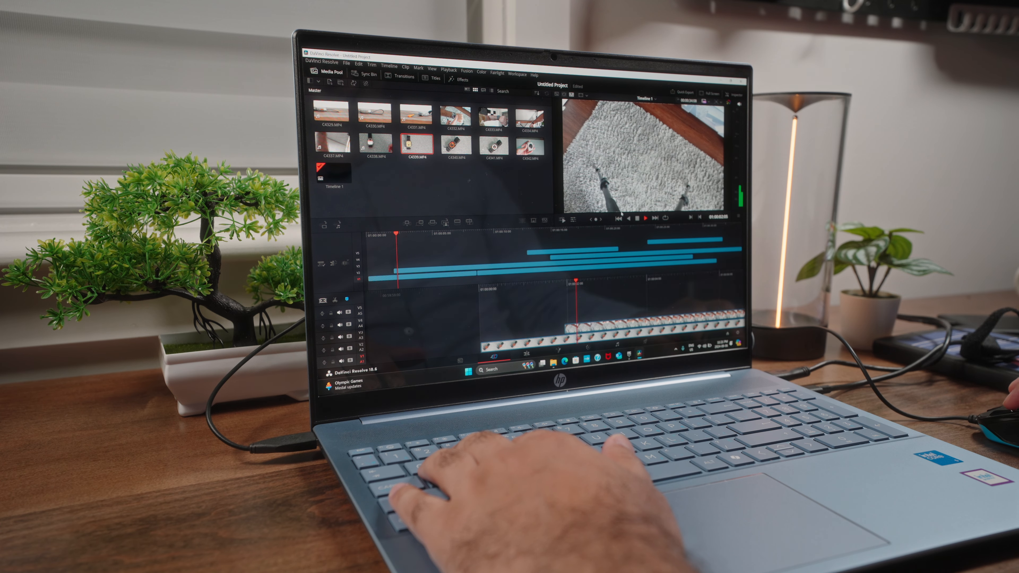
Step: Place imported camera clips on Timeline 1, then begin the Python calculator script with 'sum'
{"action": "left_click", "coordinate": [643, 218]}
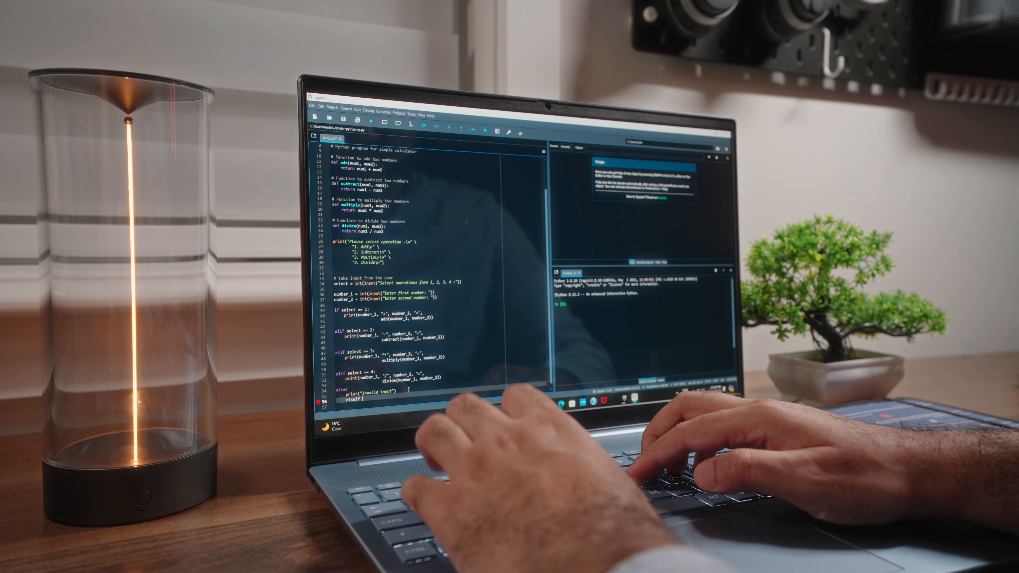
{"action": "type", "text": "sum)"}
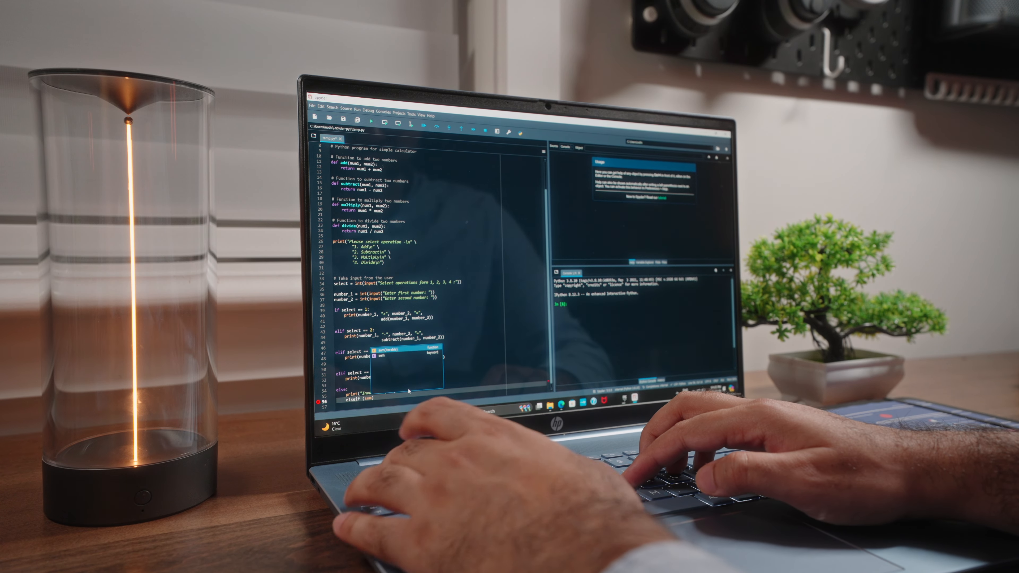